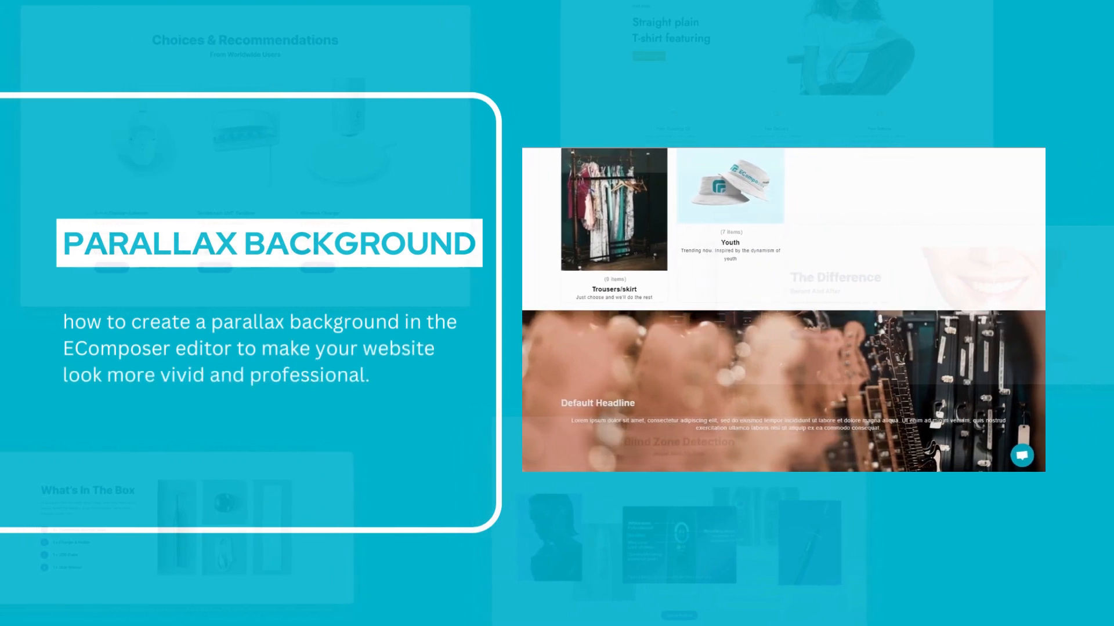
- Add Heading, Text and Button elements into the section from the Elements search
scroll(down, 3)
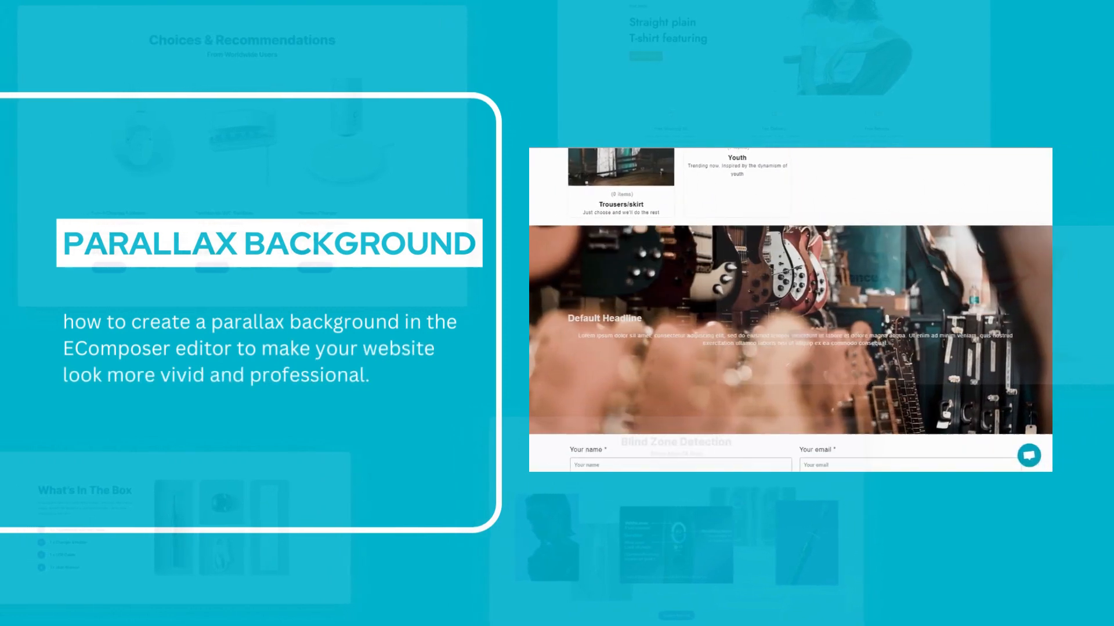
scroll(down, 3)
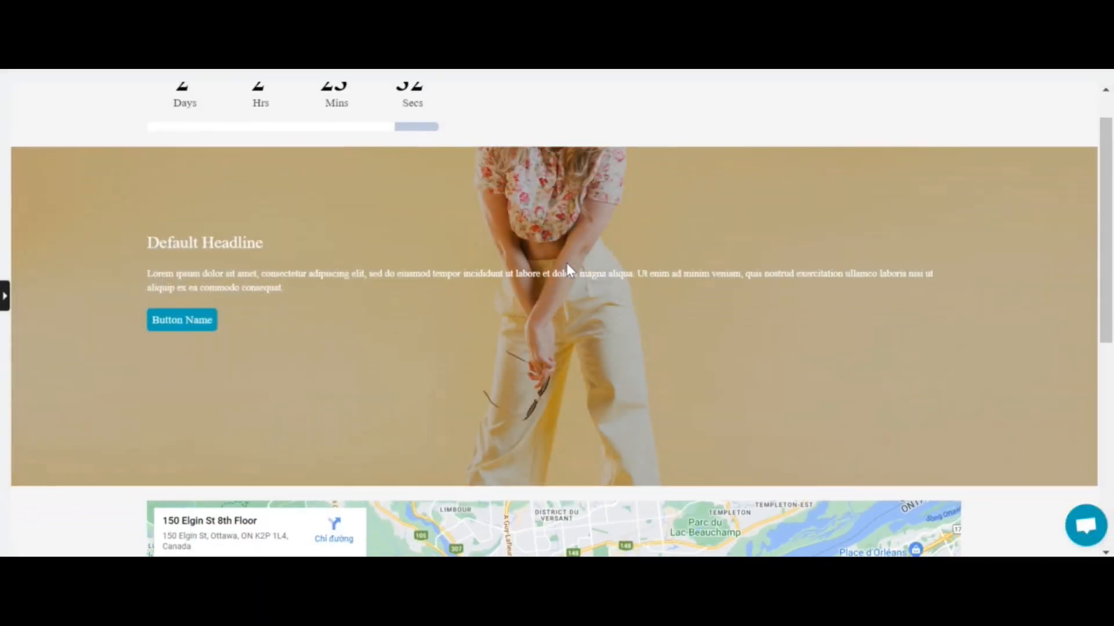
scroll(down, 3)
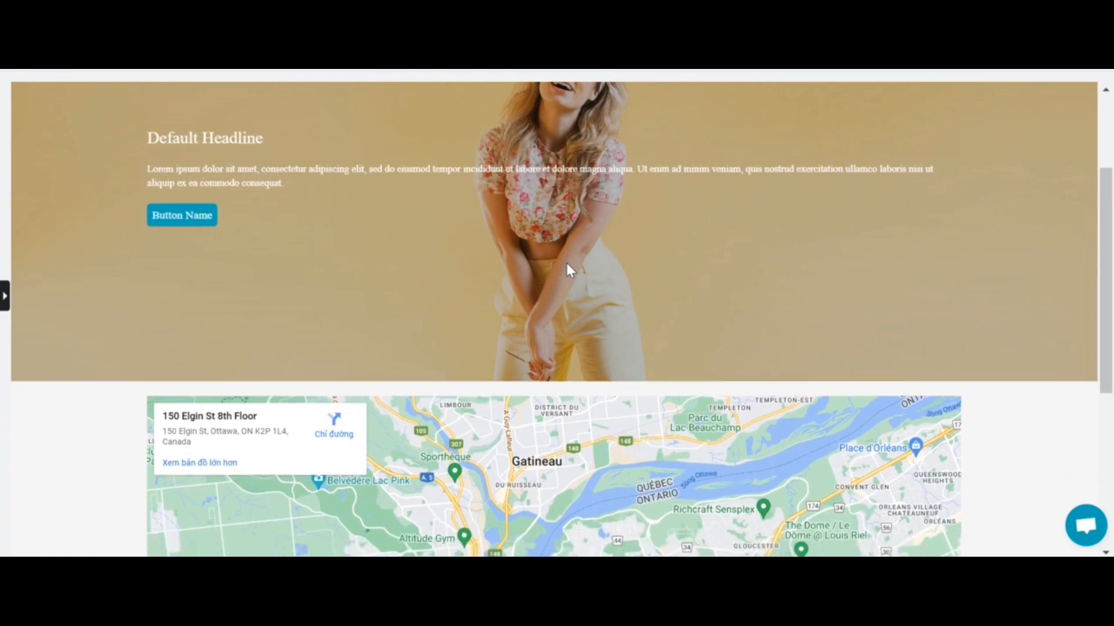
scroll(down, 3)
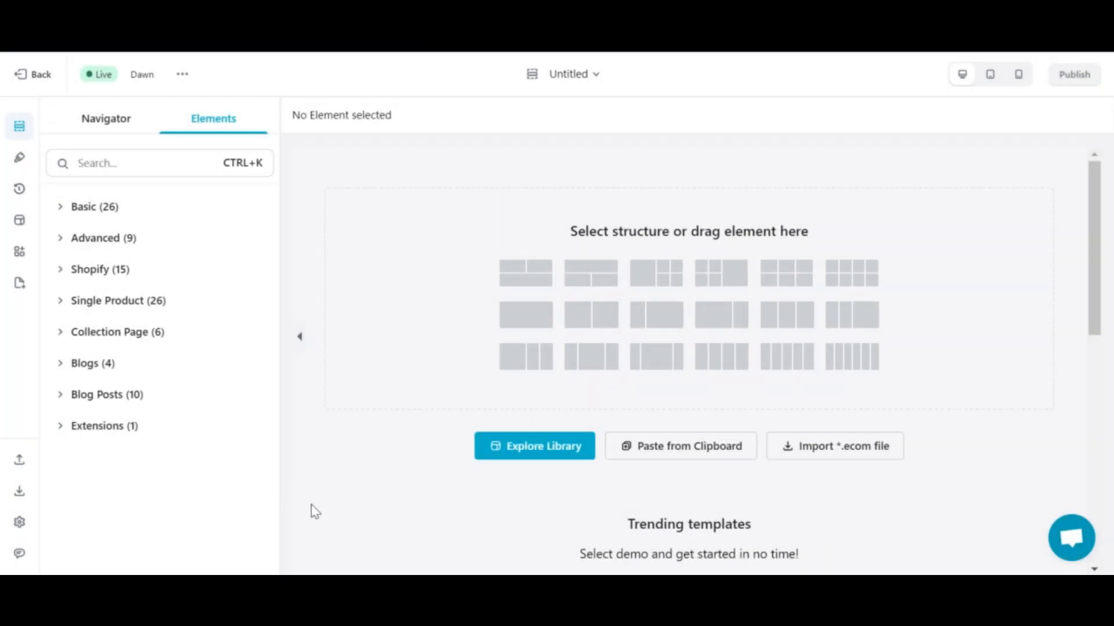
text(Heading)
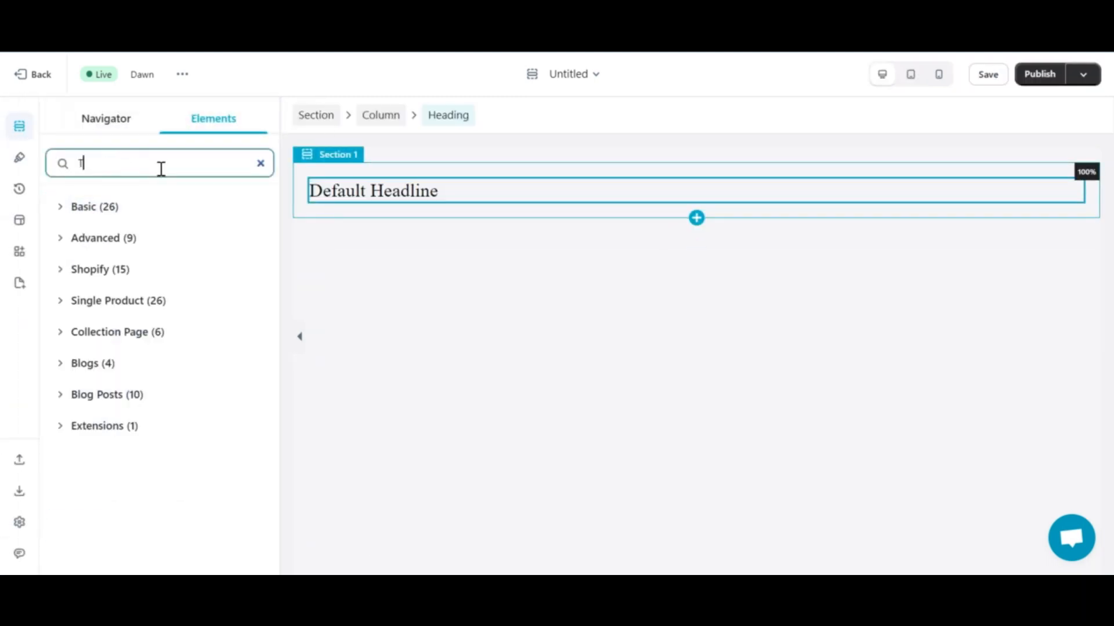
text(Text)
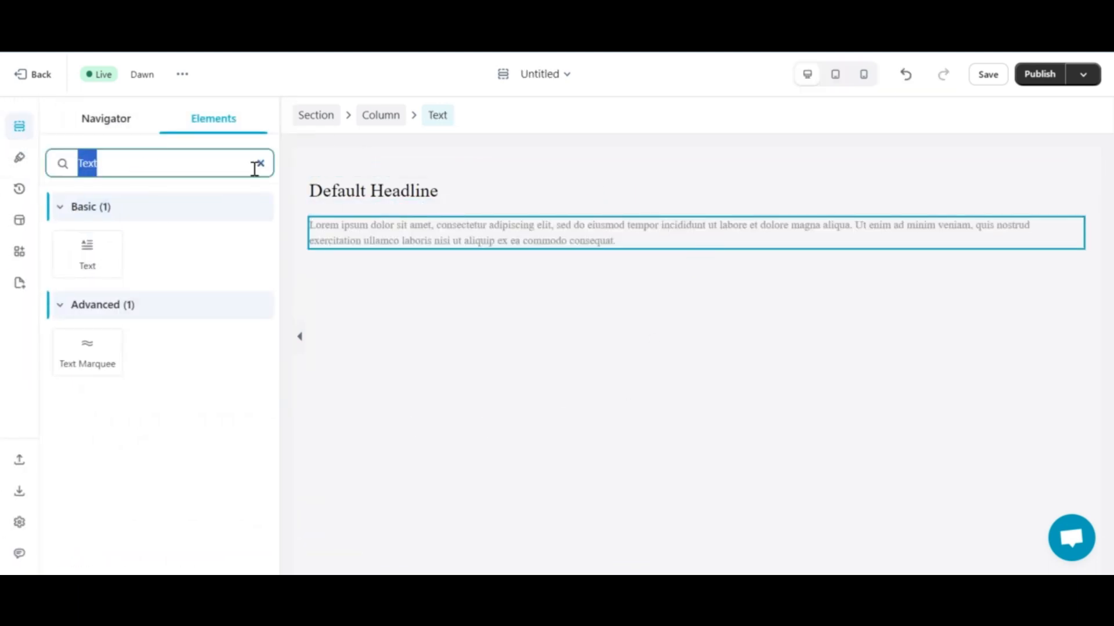
text(button)
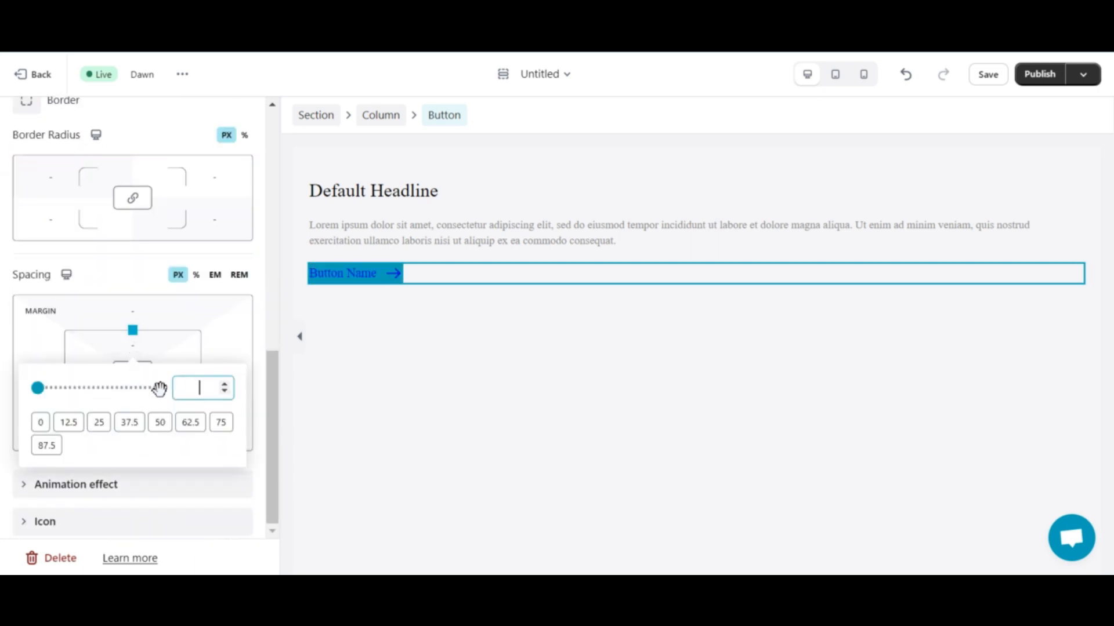
- Give the button inner padding and a border radius of 7, then deselect it
click(133, 372)
text(7)
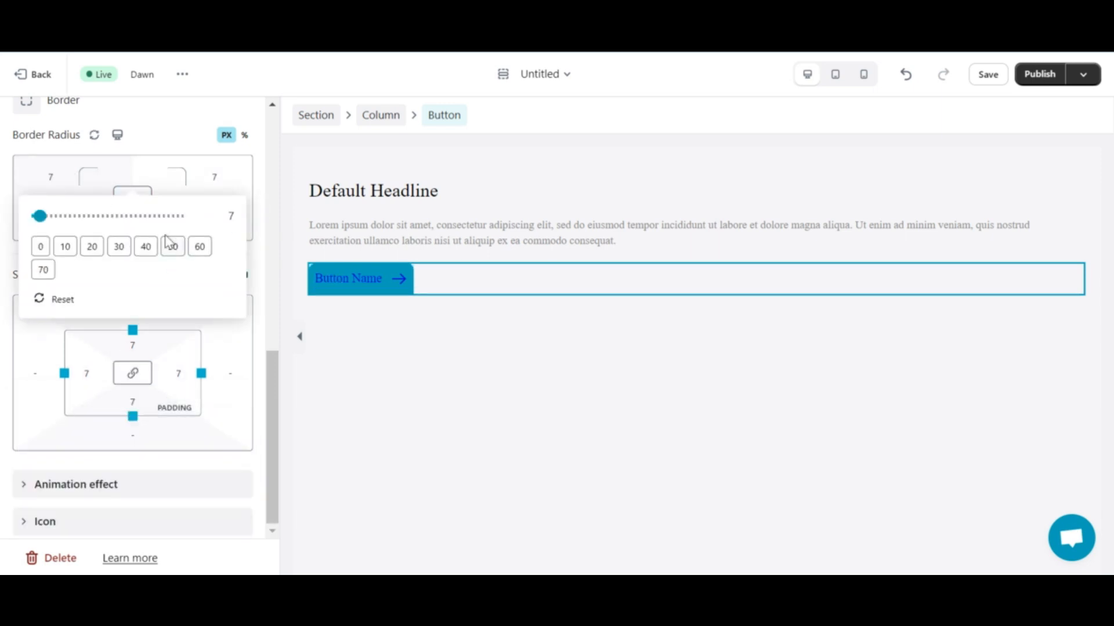
click(434, 408)
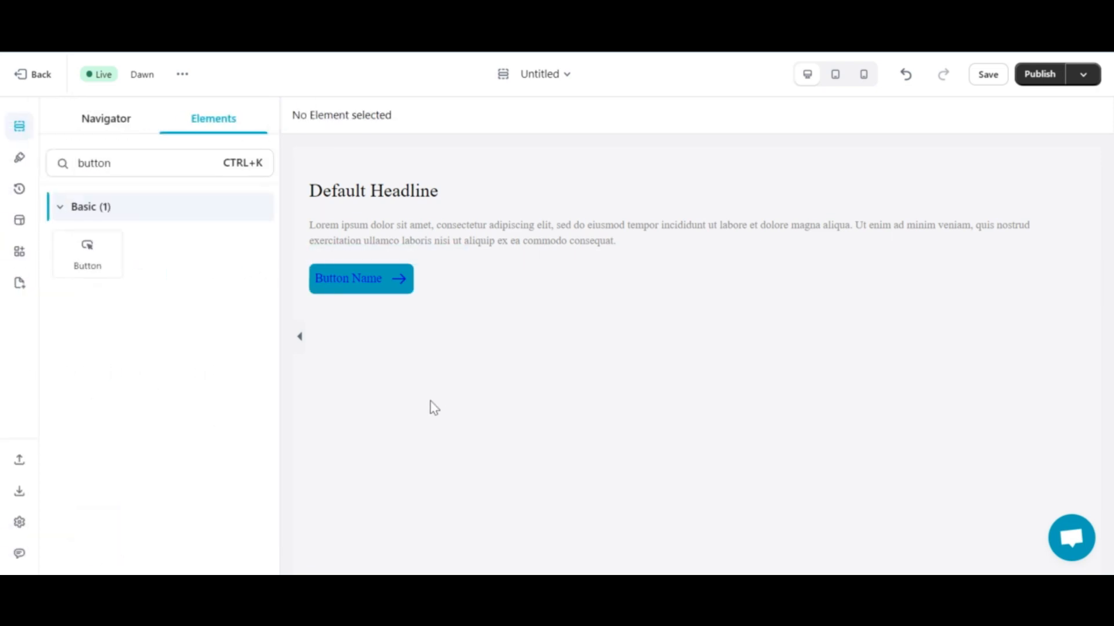
mouse_move(336, 174)
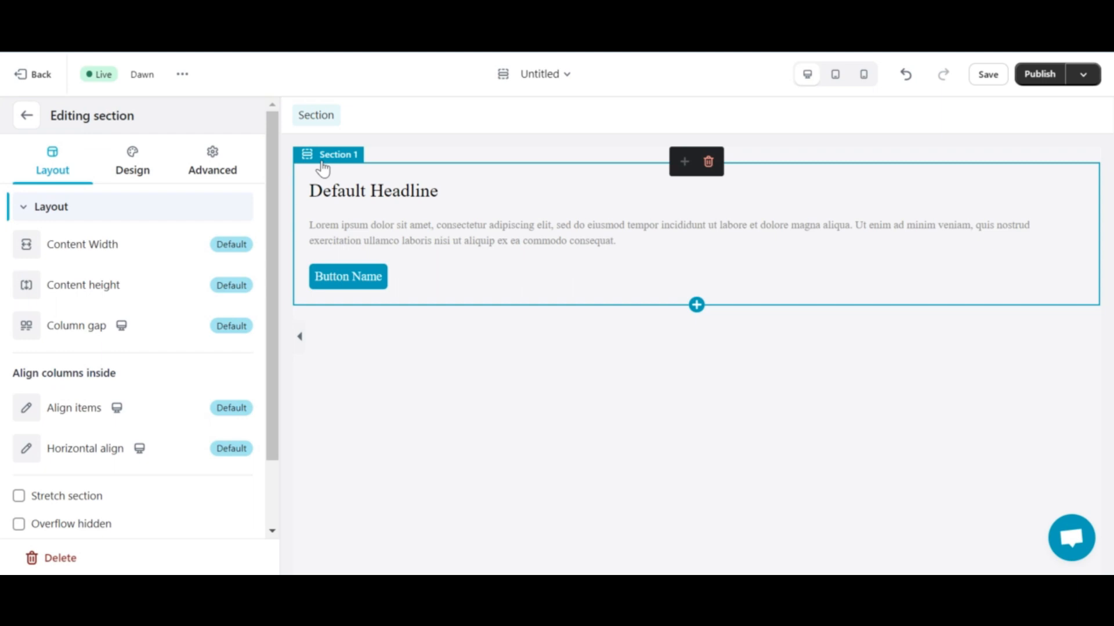
- Set a photo of a woman on yellow as the section background, with 200 px top/bottom padding
click(132, 160)
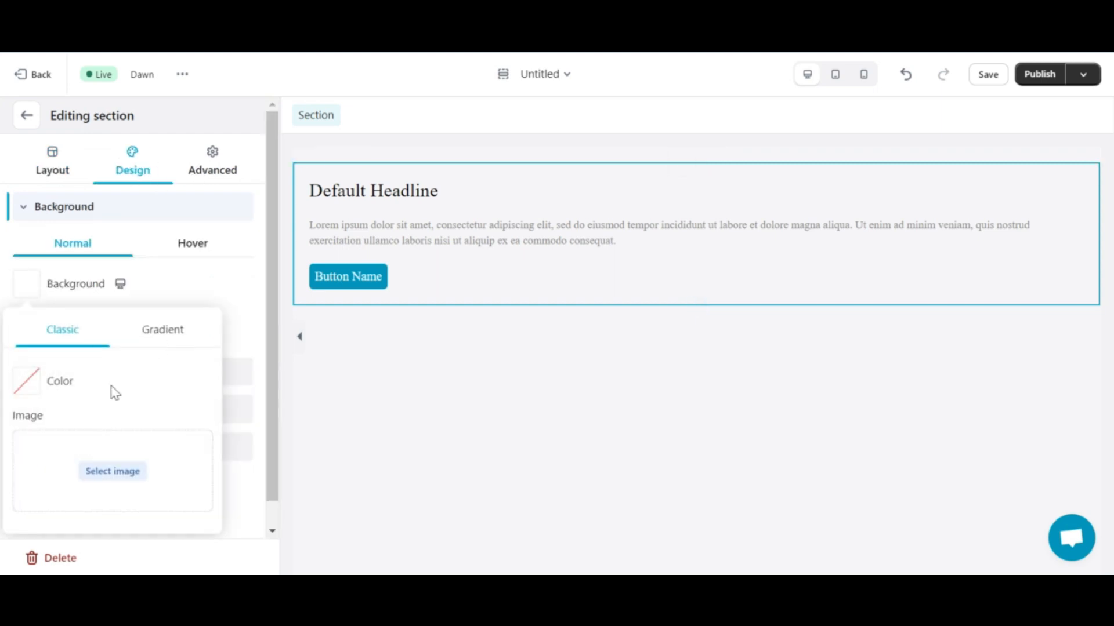
click(112, 471)
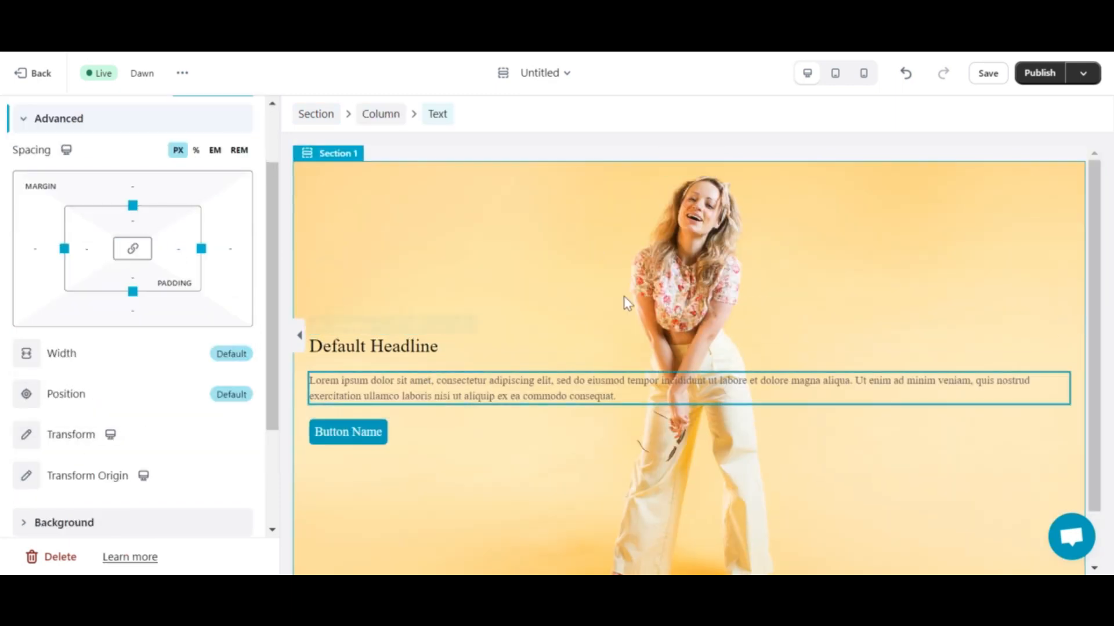
click(316, 114)
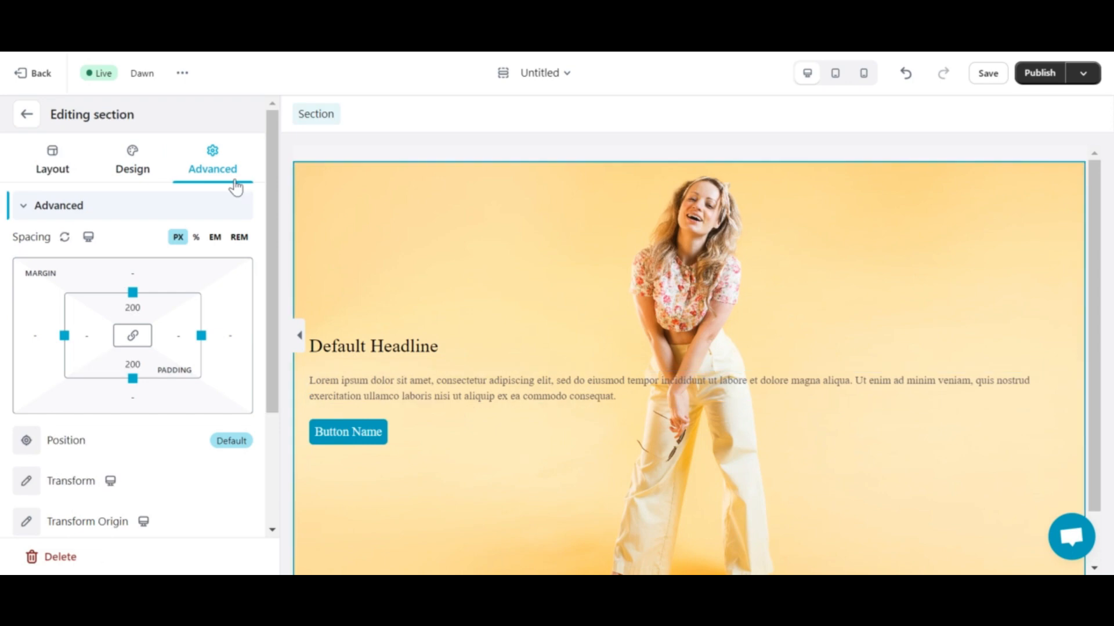
mouse_move(132, 159)
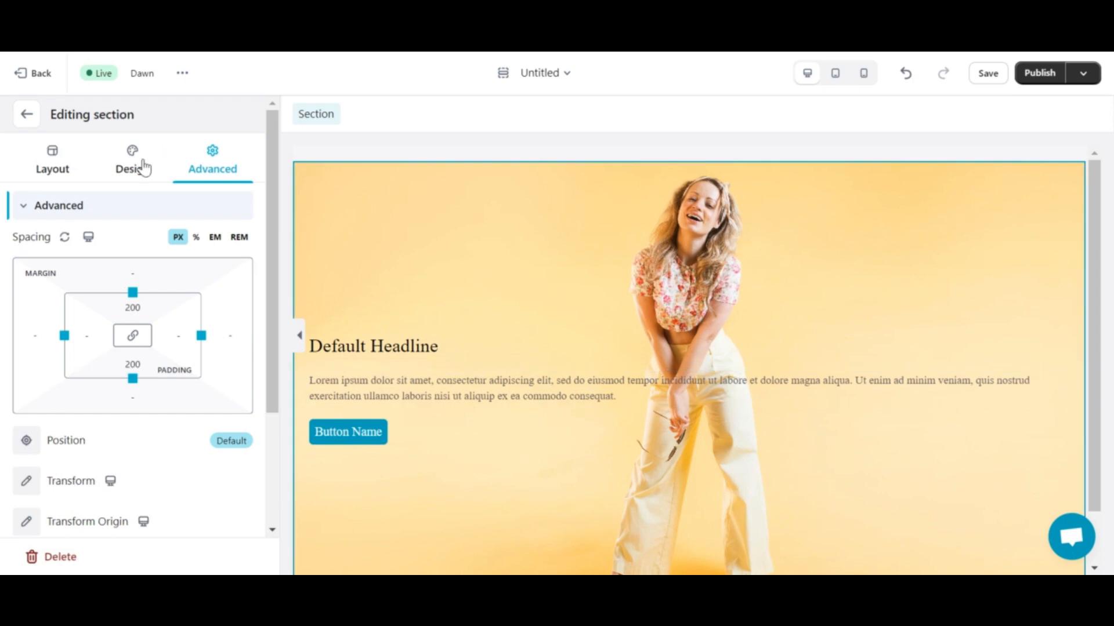
click(141, 159)
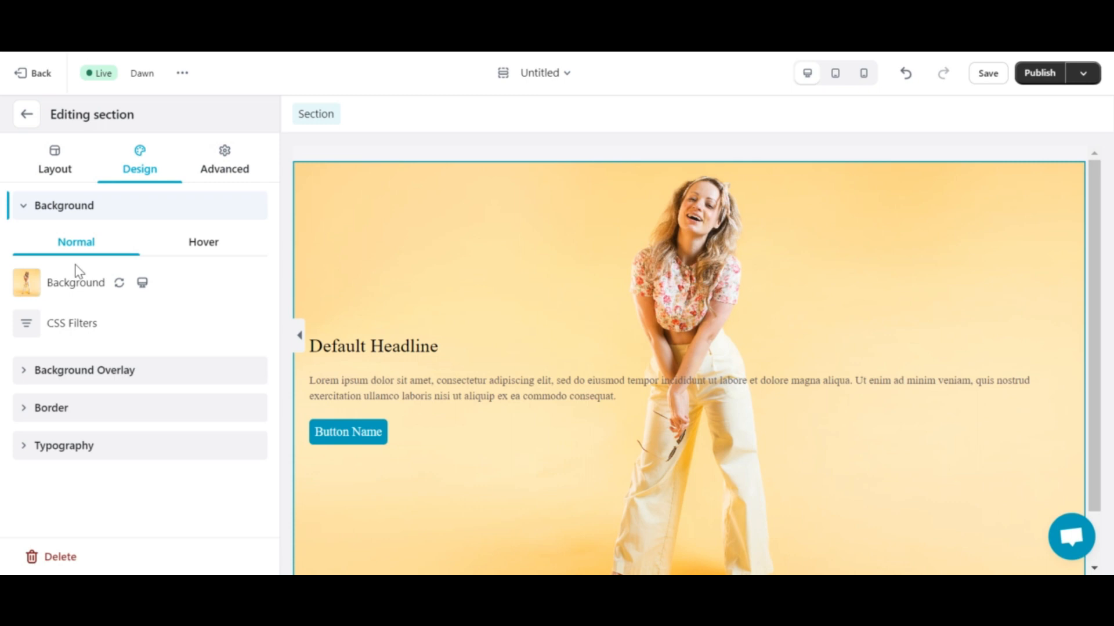
- Set the background image Attachment to Fixed so the photo stays put on scroll
click(26, 282)
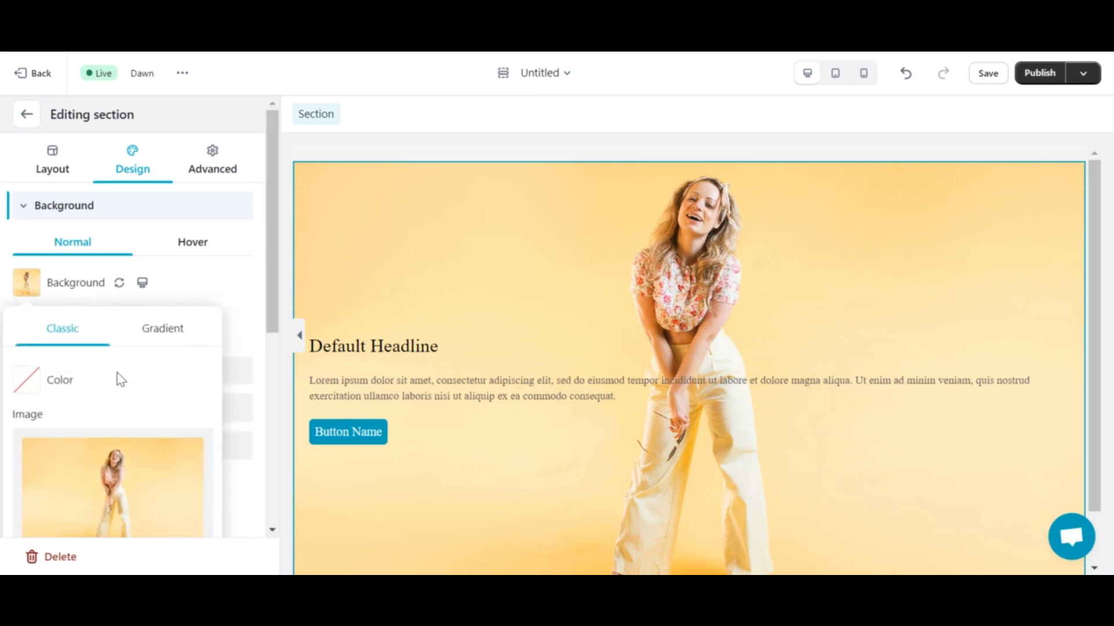
scroll(down, 3)
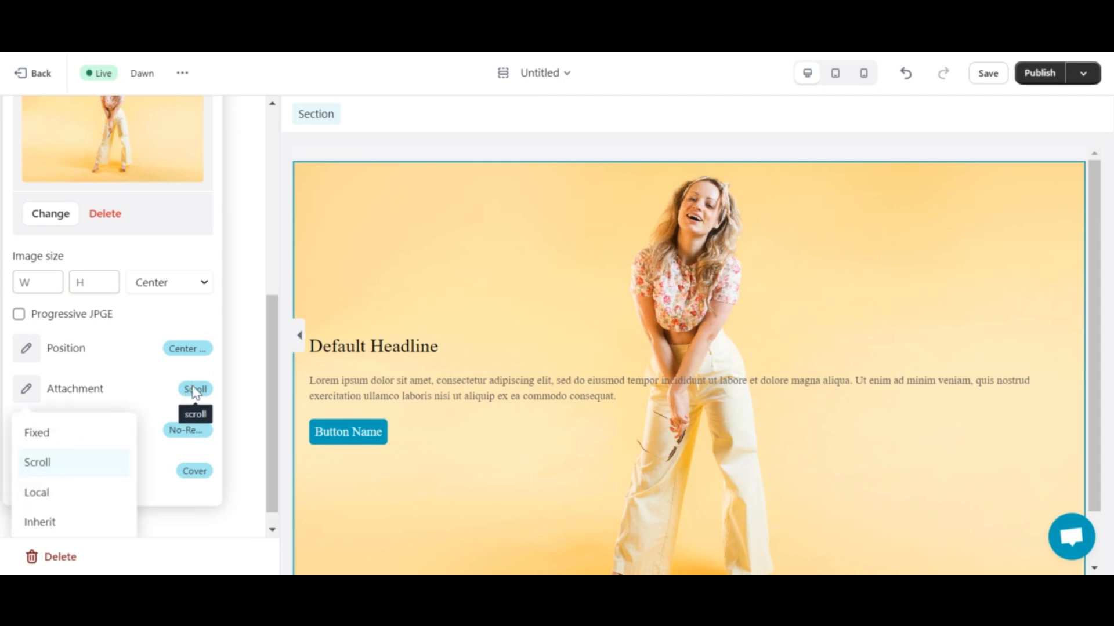
click(36, 433)
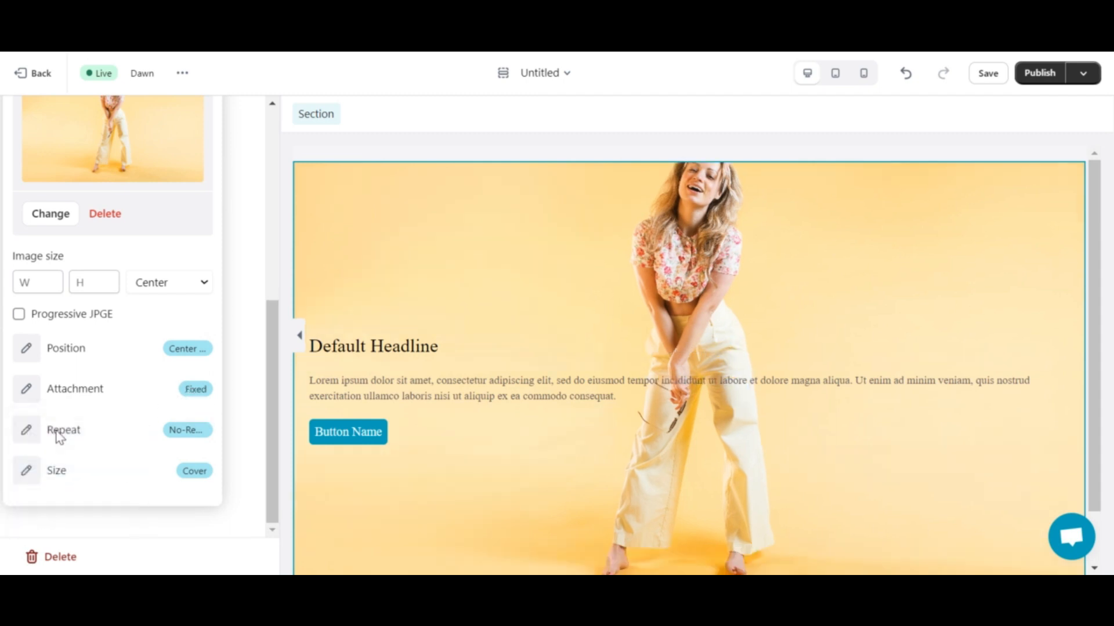
mouse_move(432, 347)
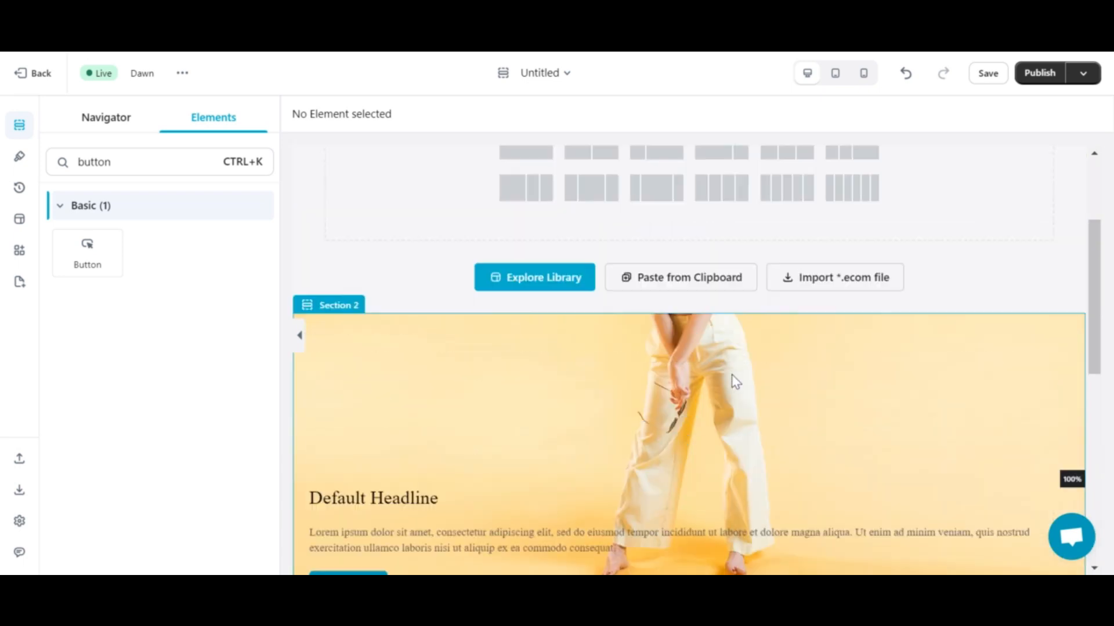
- Add a Background Overlay colour of #000000 to dim the section's photo
click(338, 305)
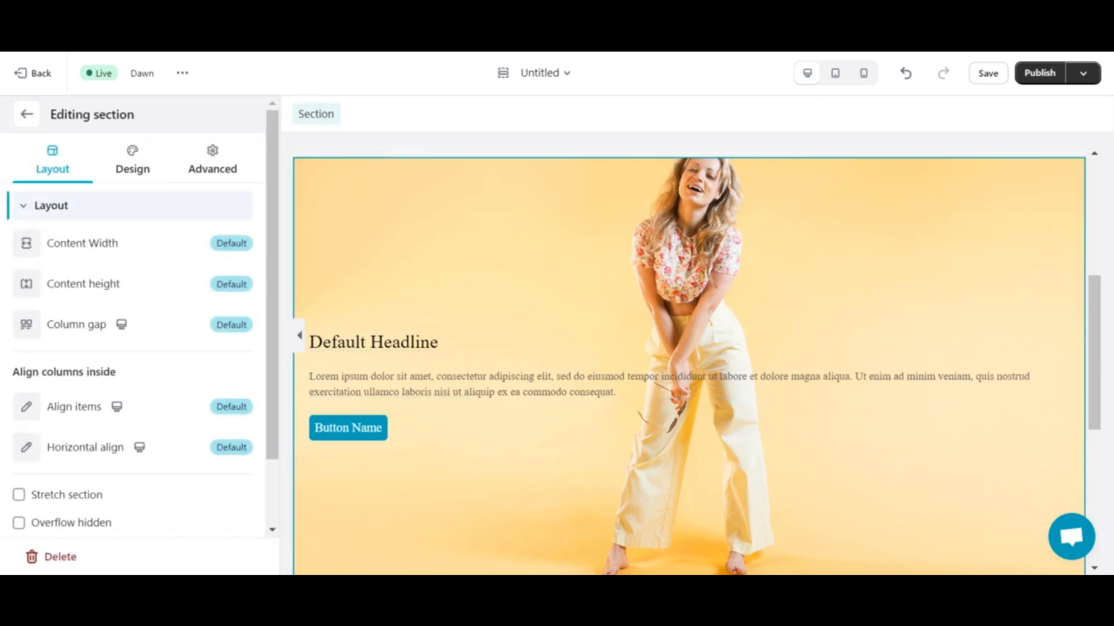
mouse_move(168, 173)
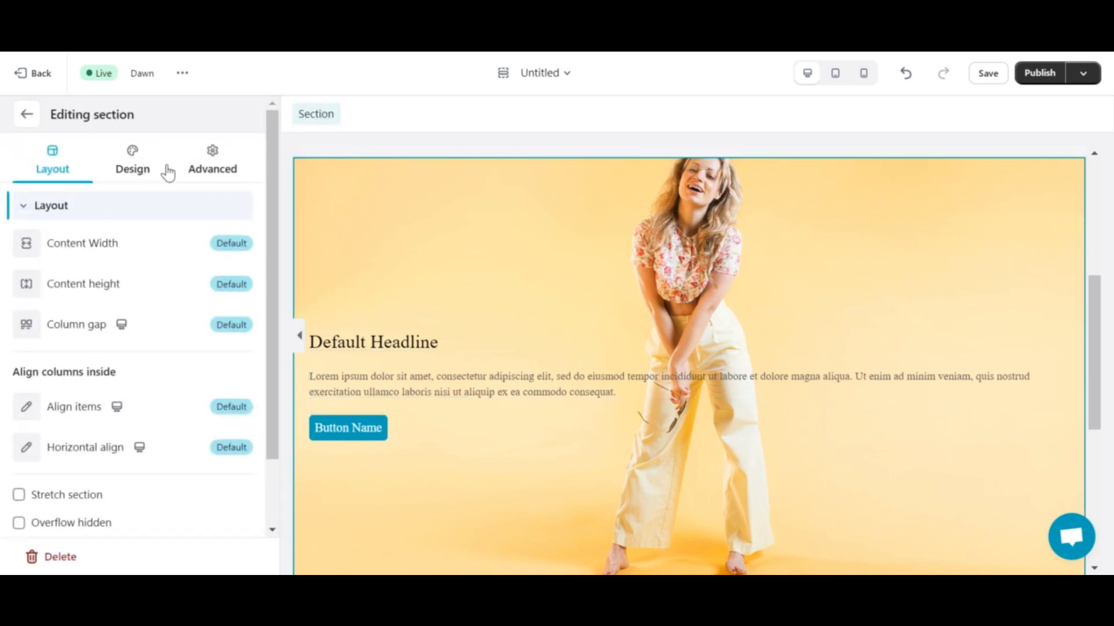
click(132, 159)
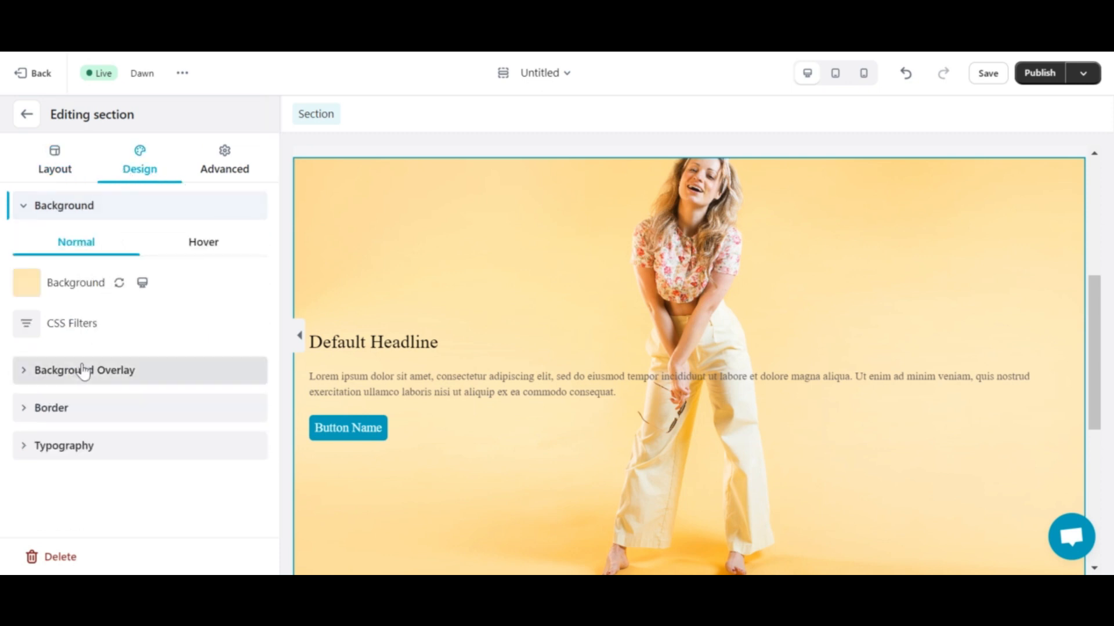
click(84, 371)
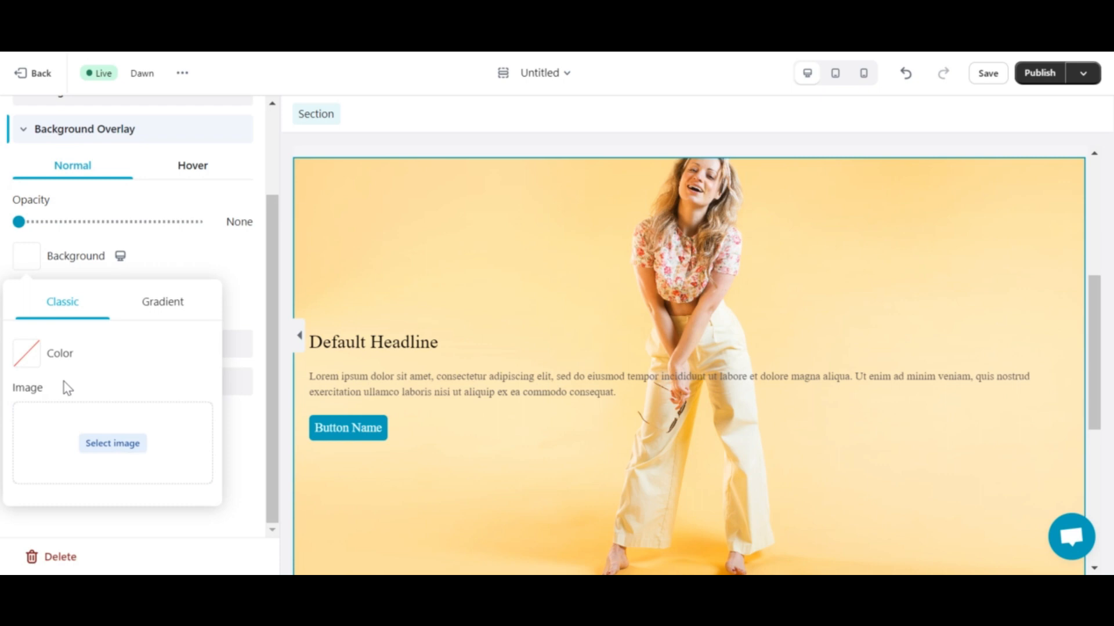
click(27, 353)
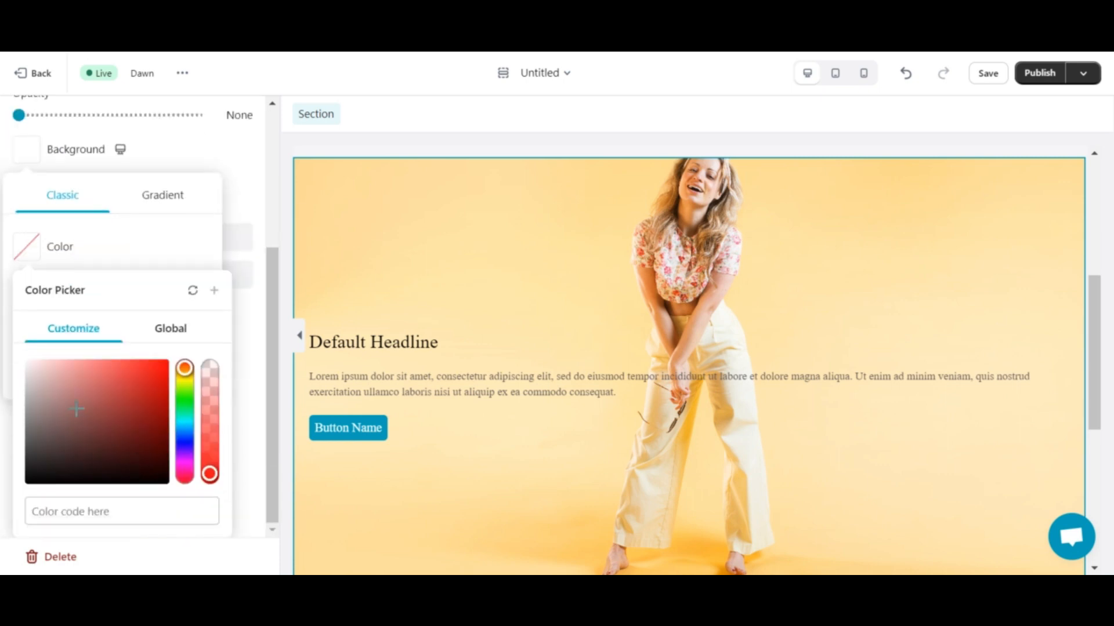
text(#000000)
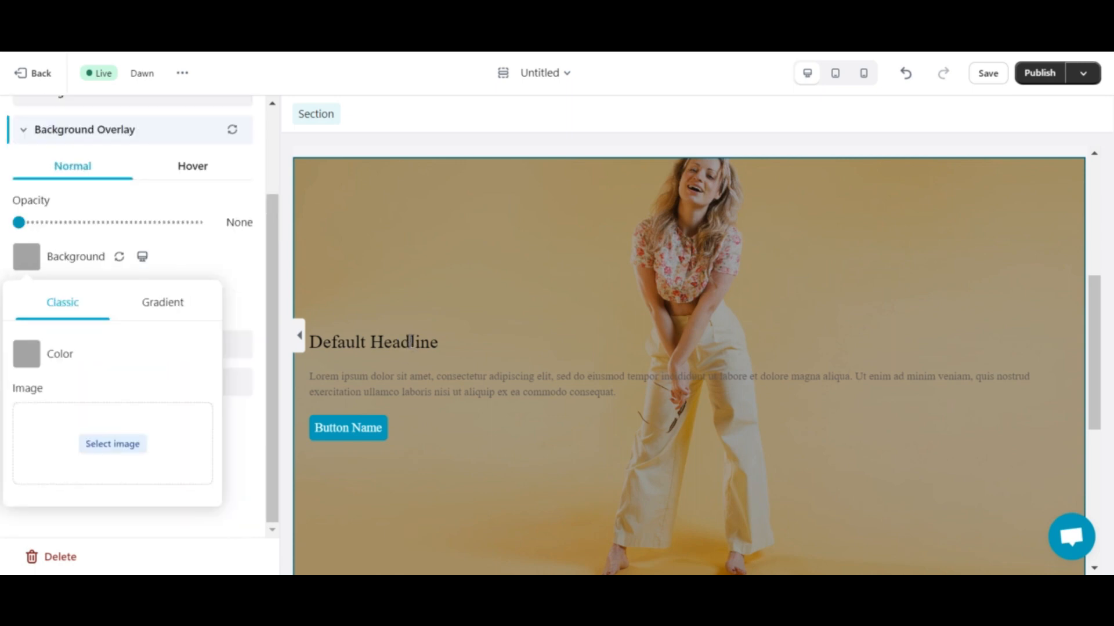
- Set the paragraph text colour to white and leave its settings
click(372, 341)
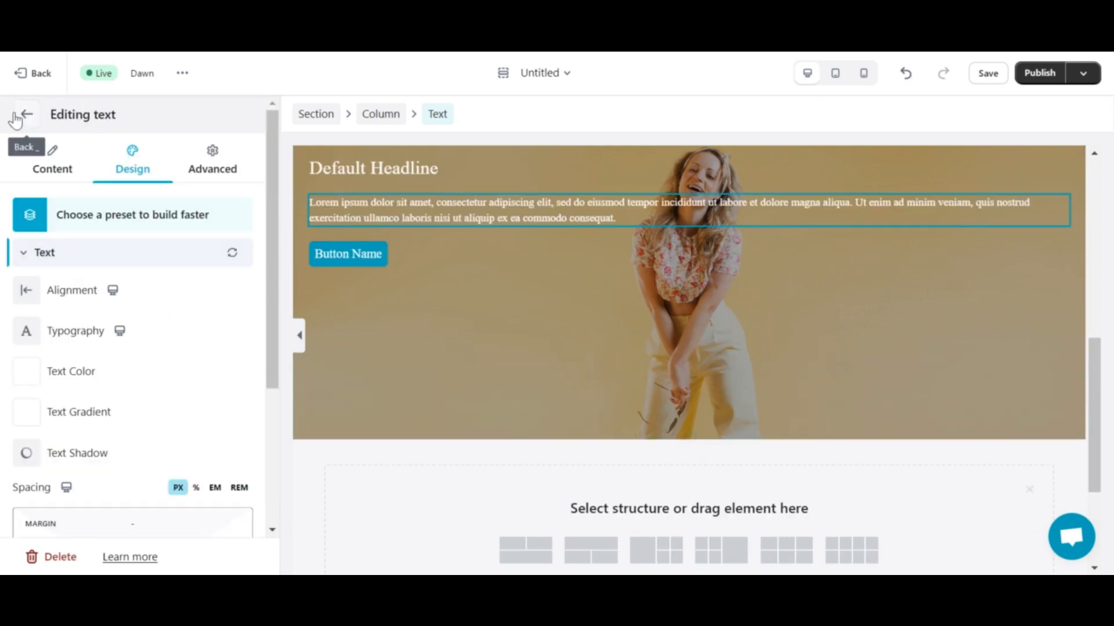
click(26, 115)
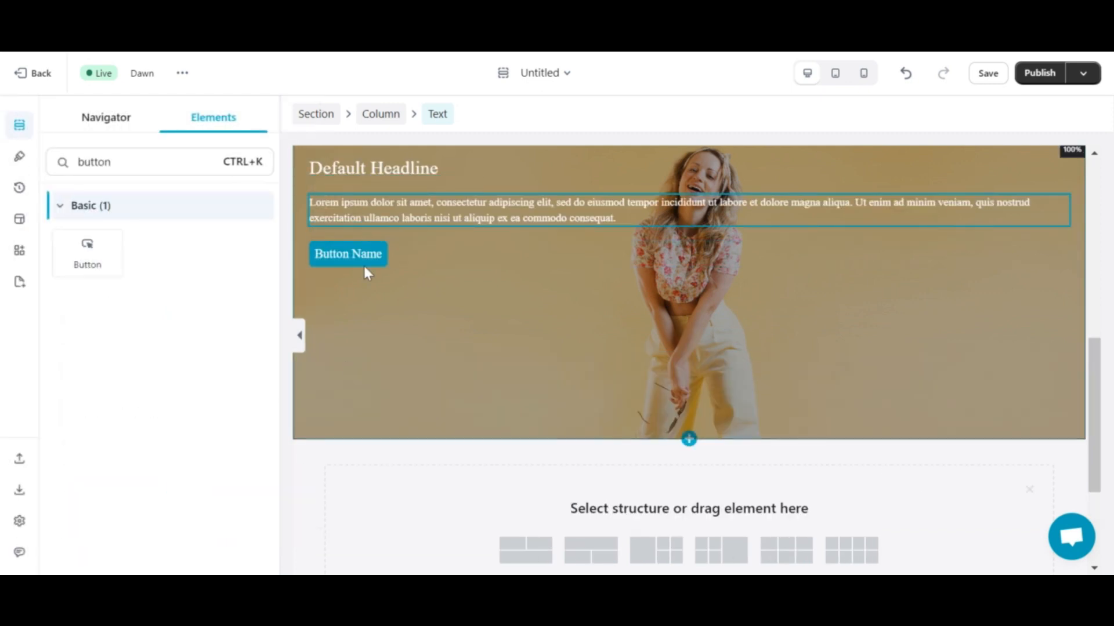